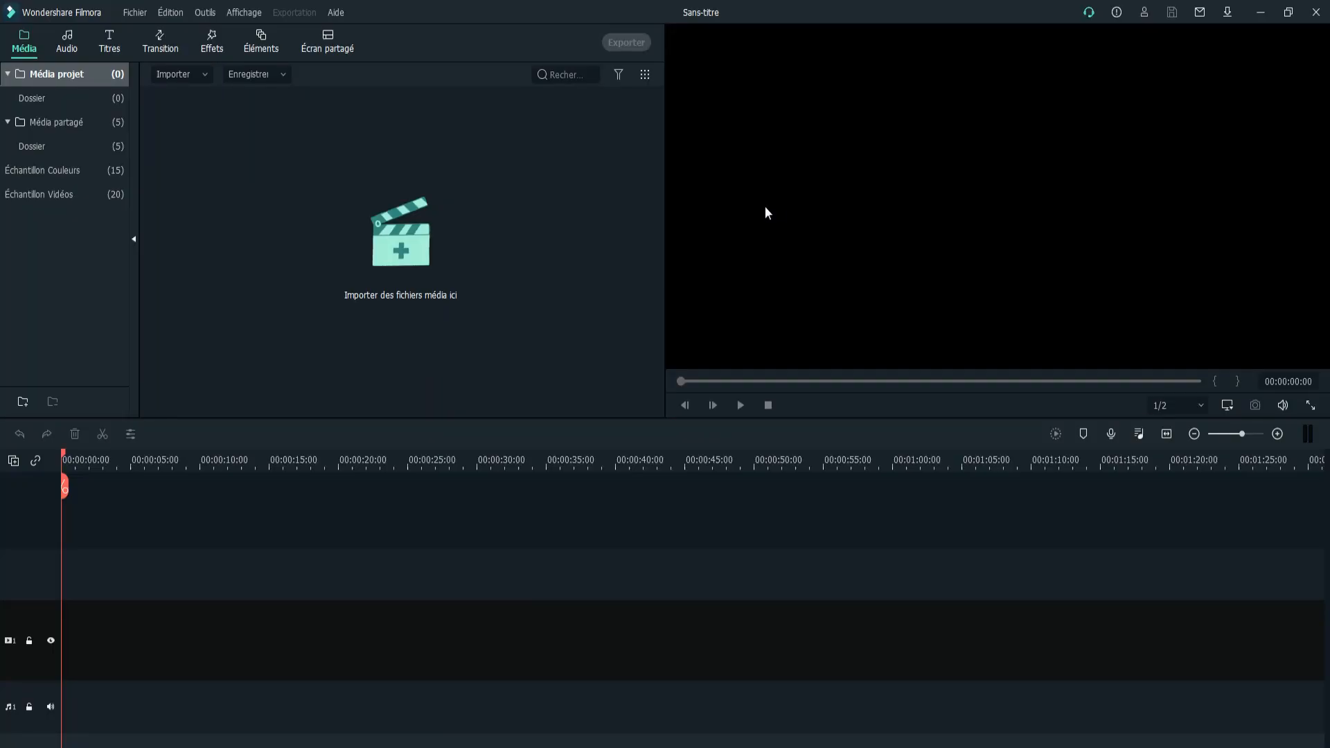
{"action": "mouse_move", "coordinate": [170, 12]}
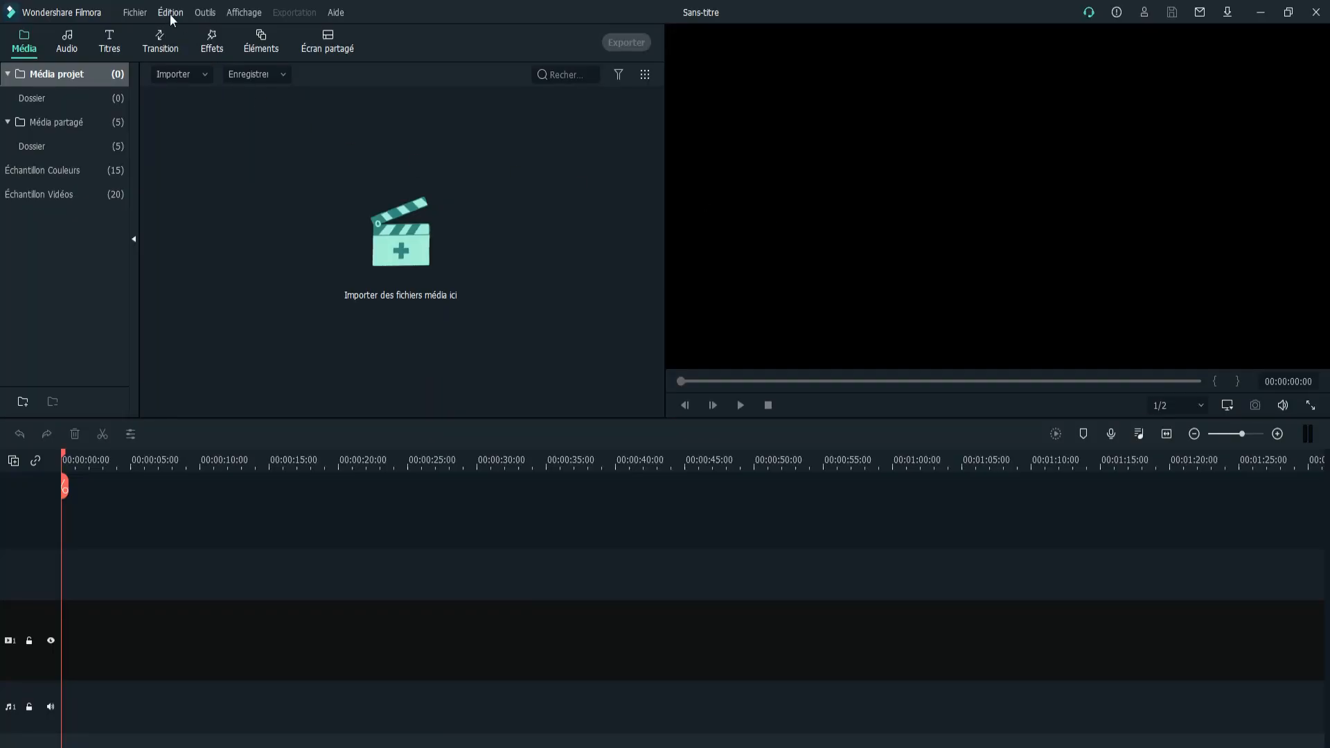
- Start a new untitled project in the 9:16 portrait aspect ratio
{"action": "left_click", "coordinate": [134, 12]}
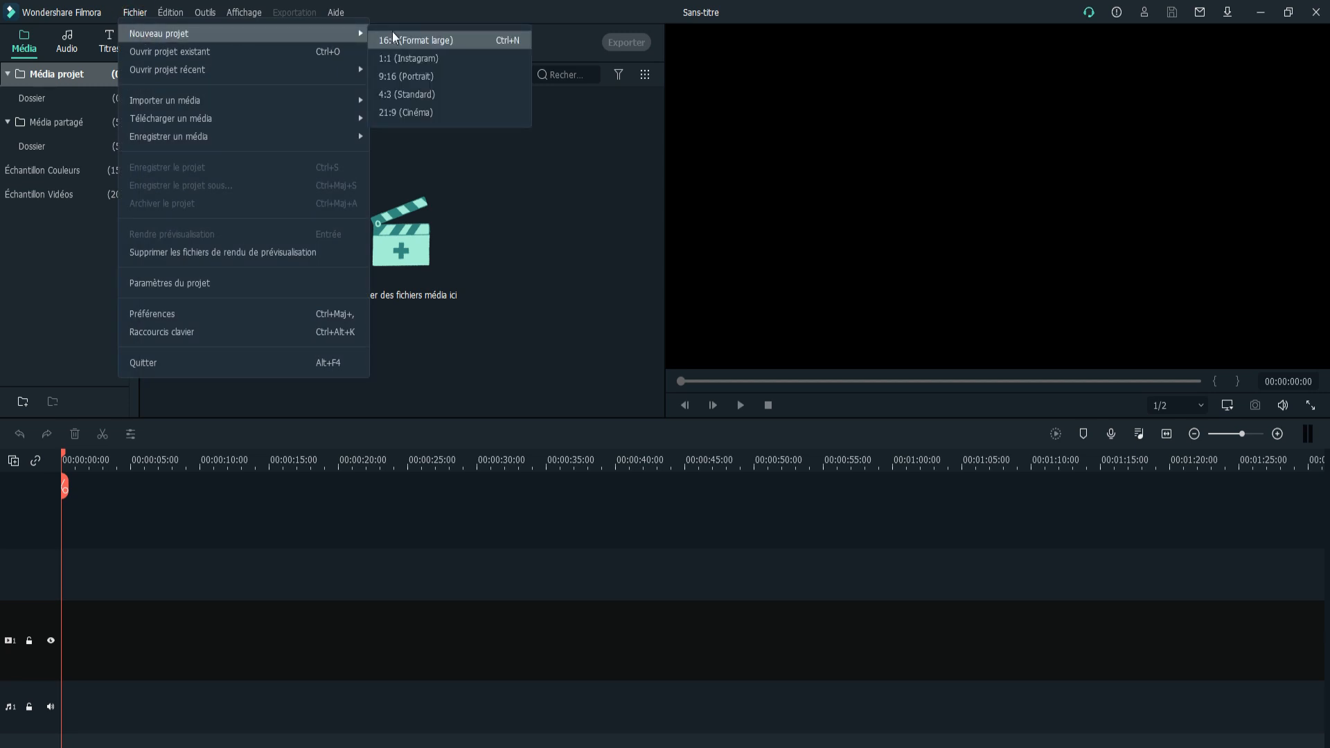
{"action": "mouse_move", "coordinate": [411, 76]}
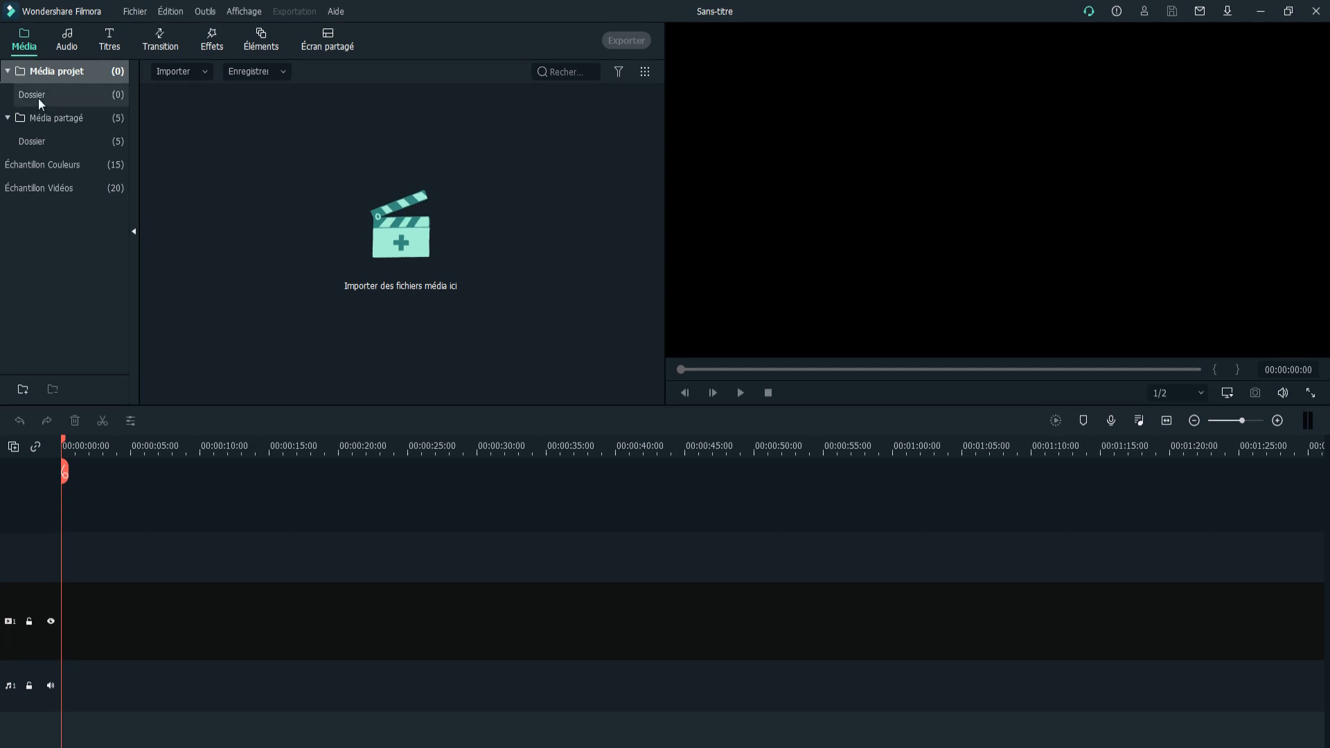
- Add the Blanc colour sample as background and apply the Contour effect
{"action": "left_click", "coordinate": [41, 163]}
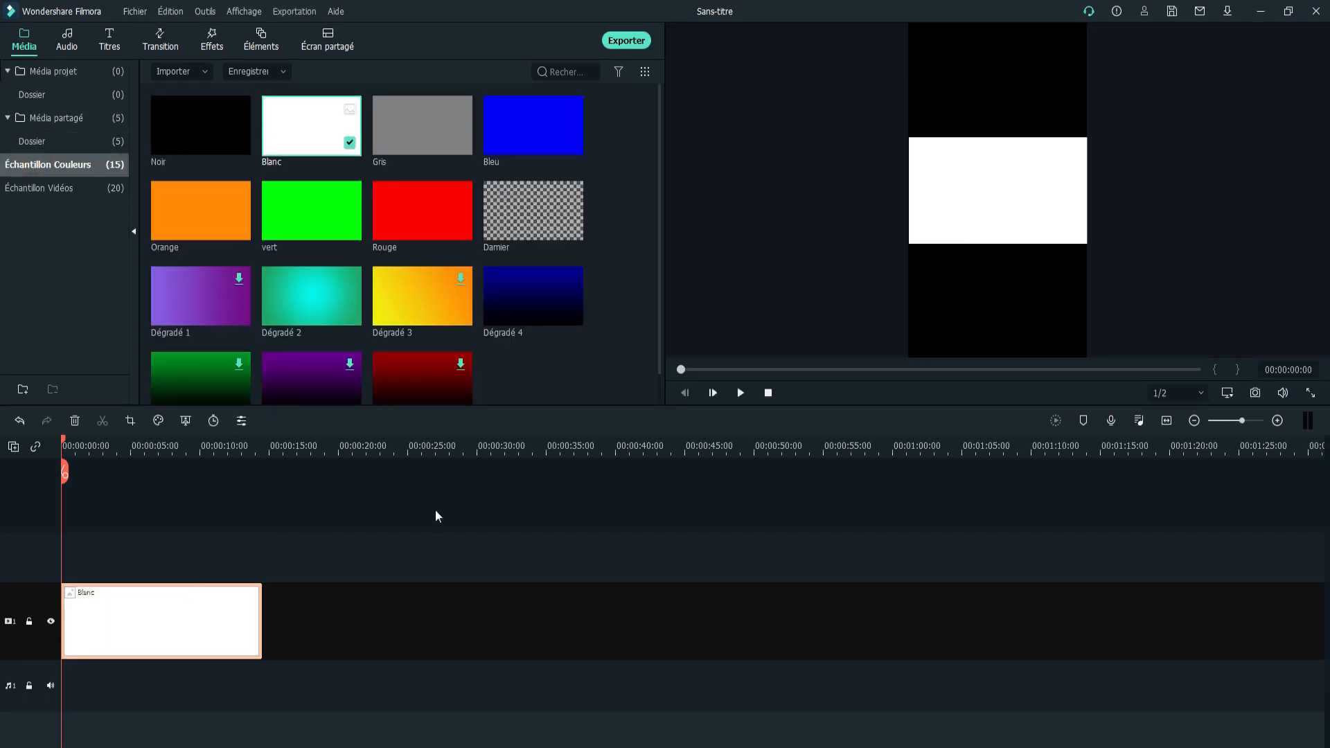
{"action": "left_click", "coordinate": [211, 40]}
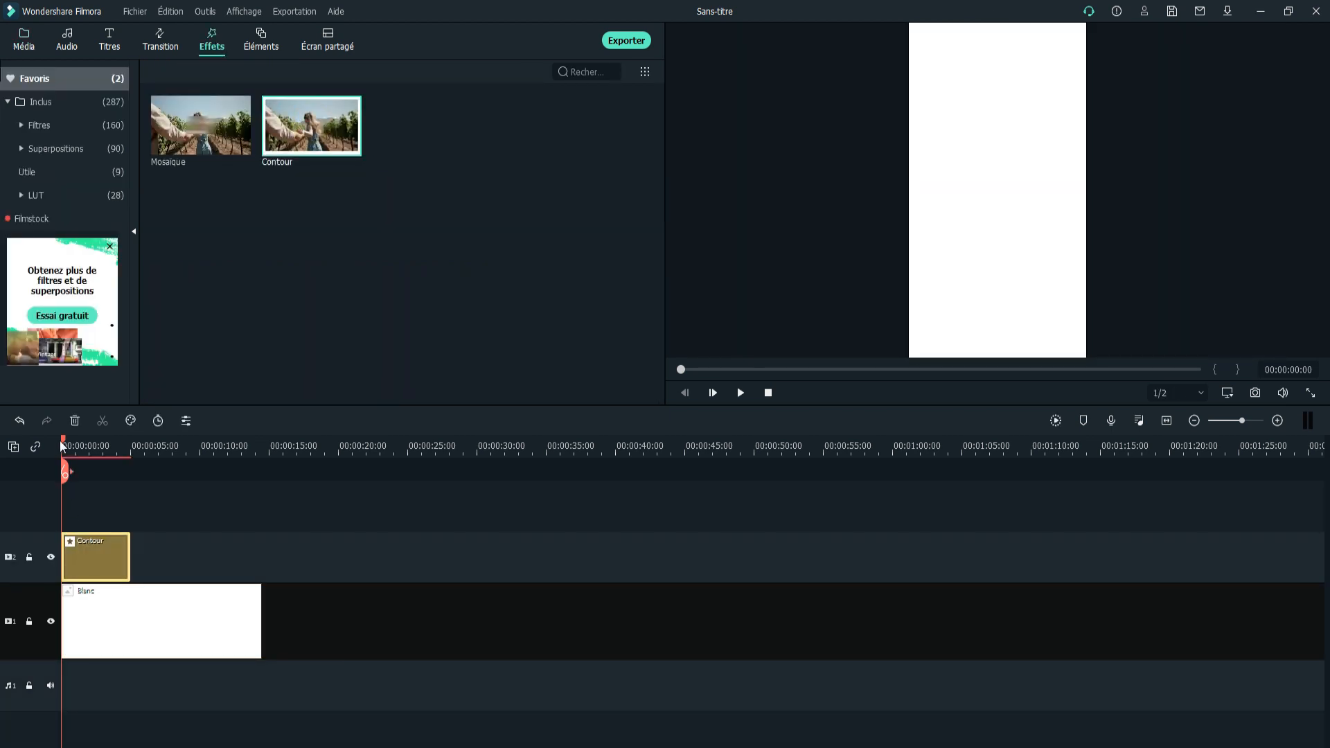
{"action": "double_click", "coordinate": [95, 556]}
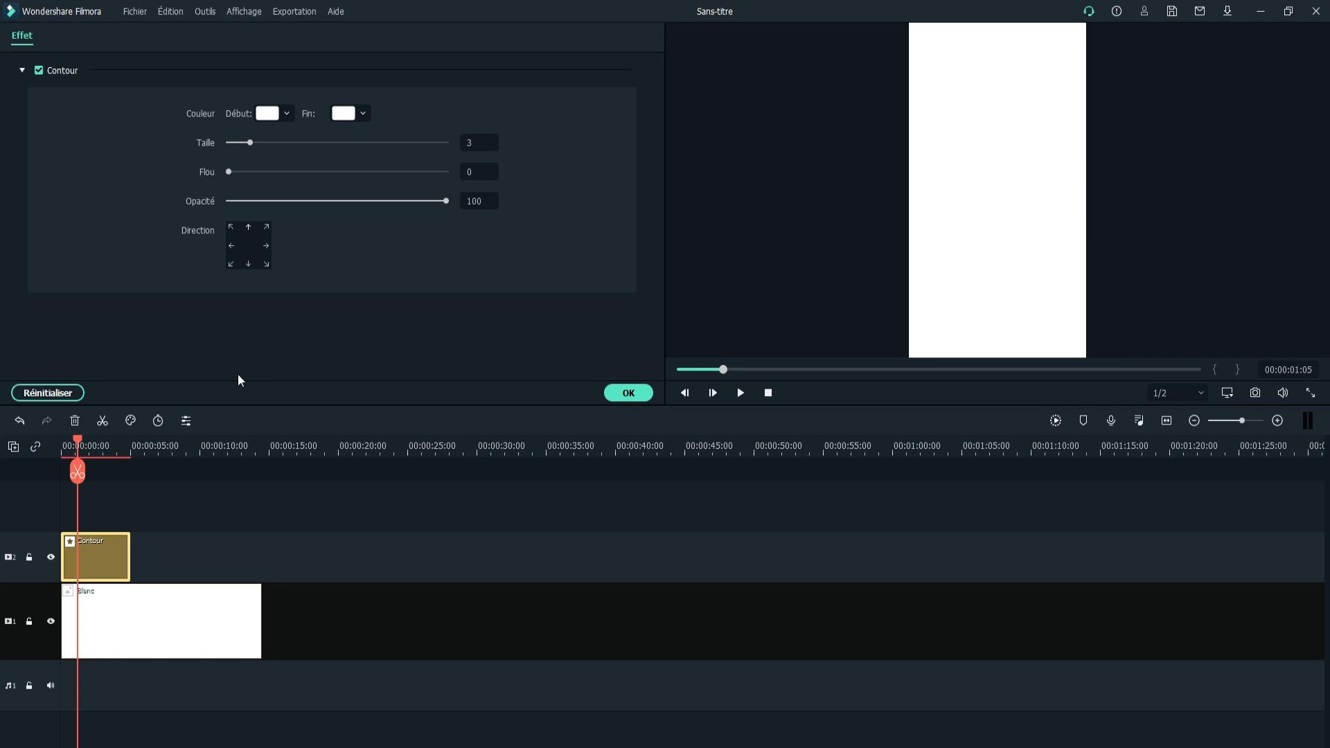
{"action": "left_click", "coordinate": [267, 113]}
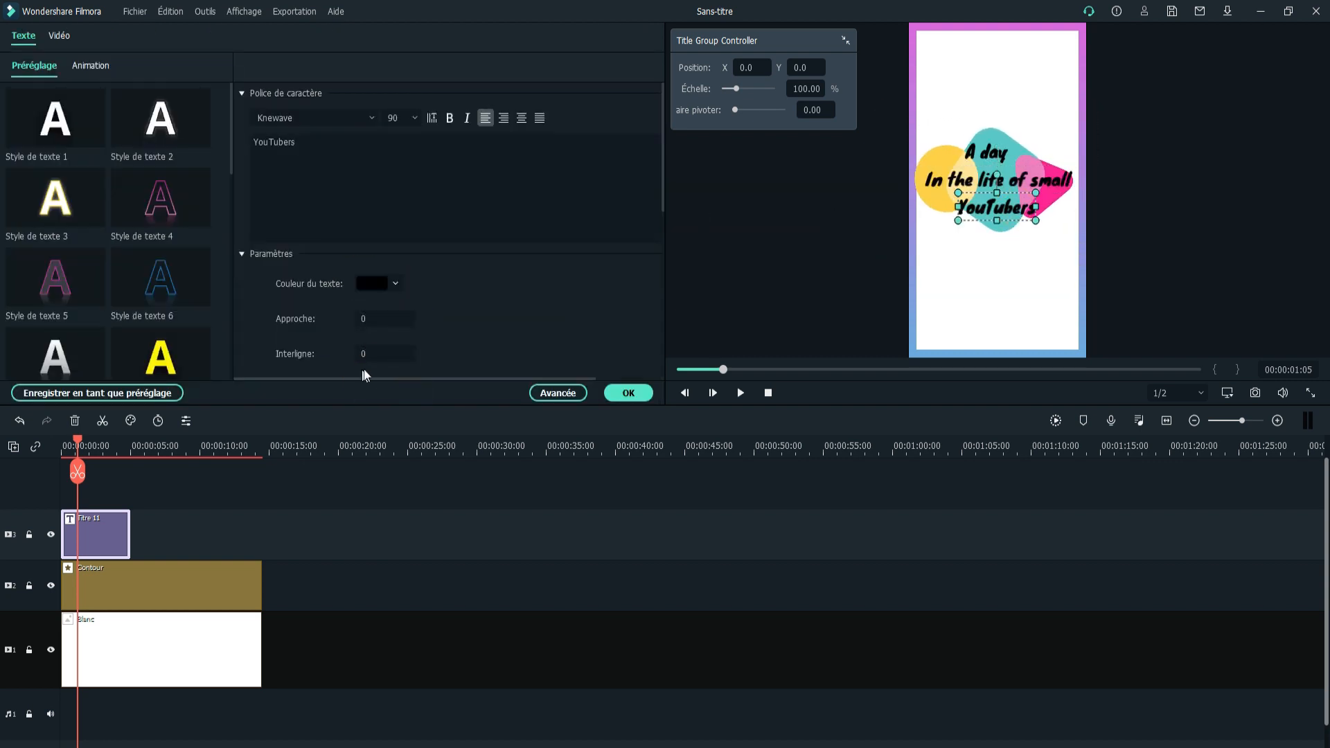
- Confirm the 'A day In the life of small YouTubers' title edits
{"action": "left_click", "coordinate": [628, 392]}
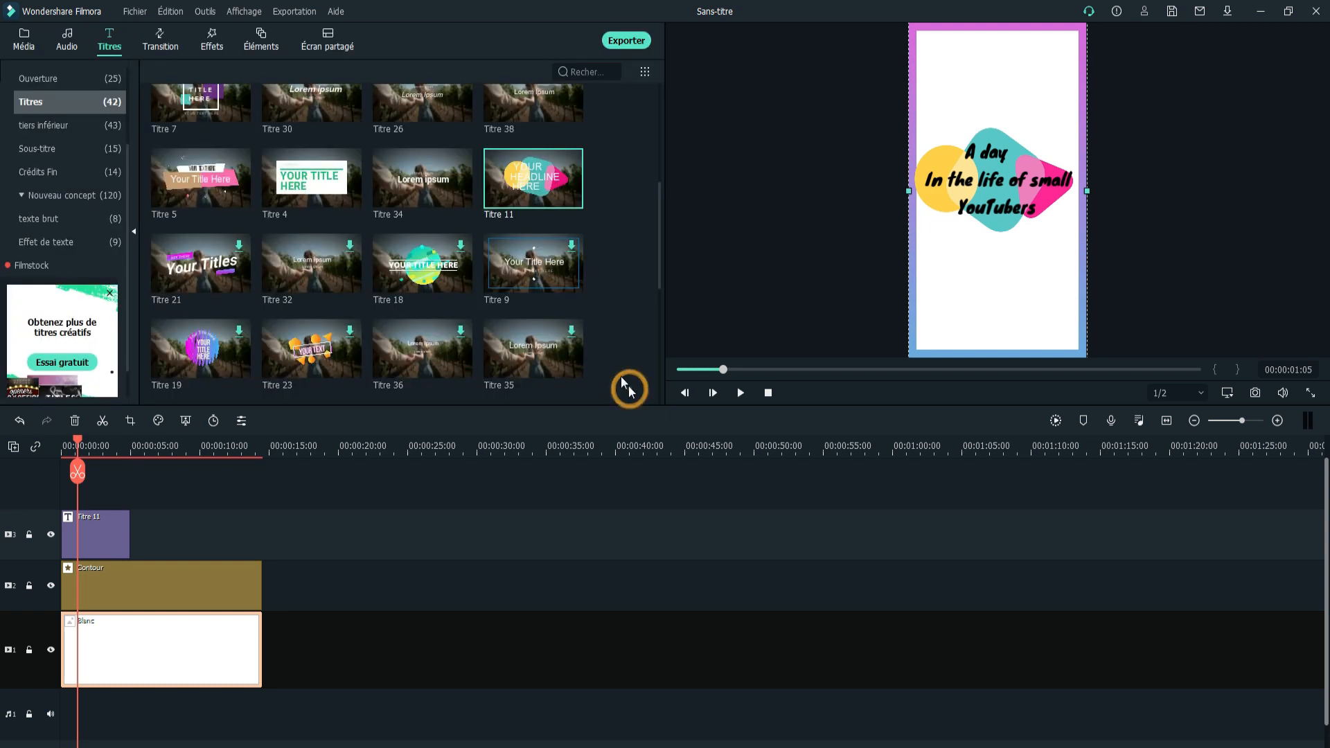
{"action": "mouse_move", "coordinate": [499, 220]}
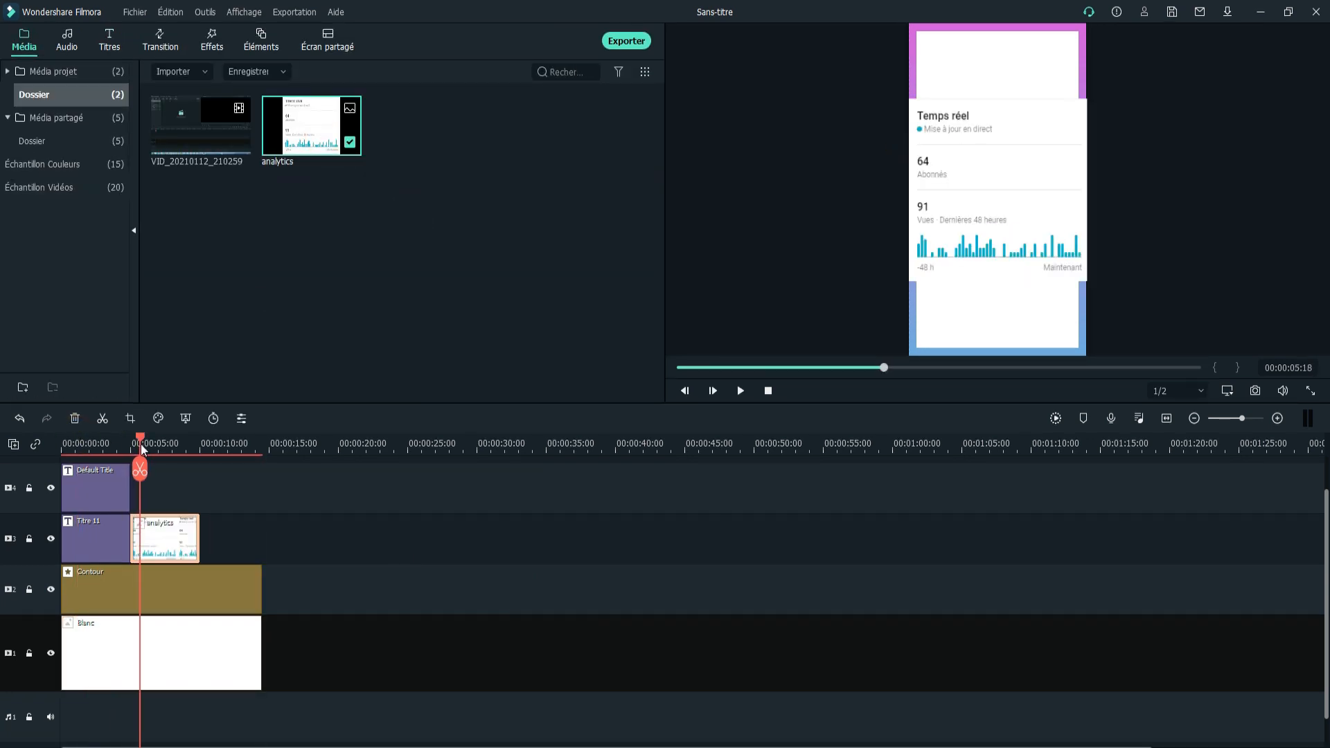
- Bring up the Titres library for a Default Title above the analytics clip
{"action": "left_click", "coordinate": [997, 195]}
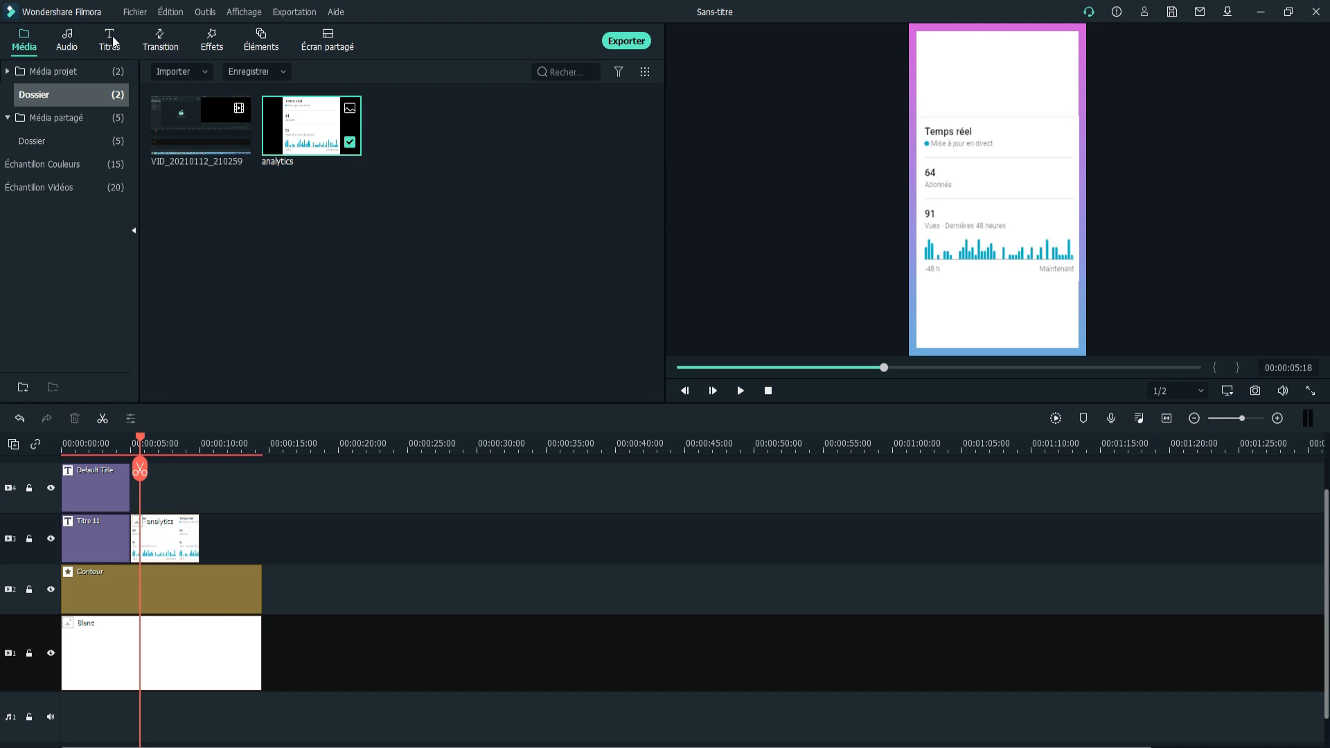
{"action": "left_click", "coordinate": [109, 39]}
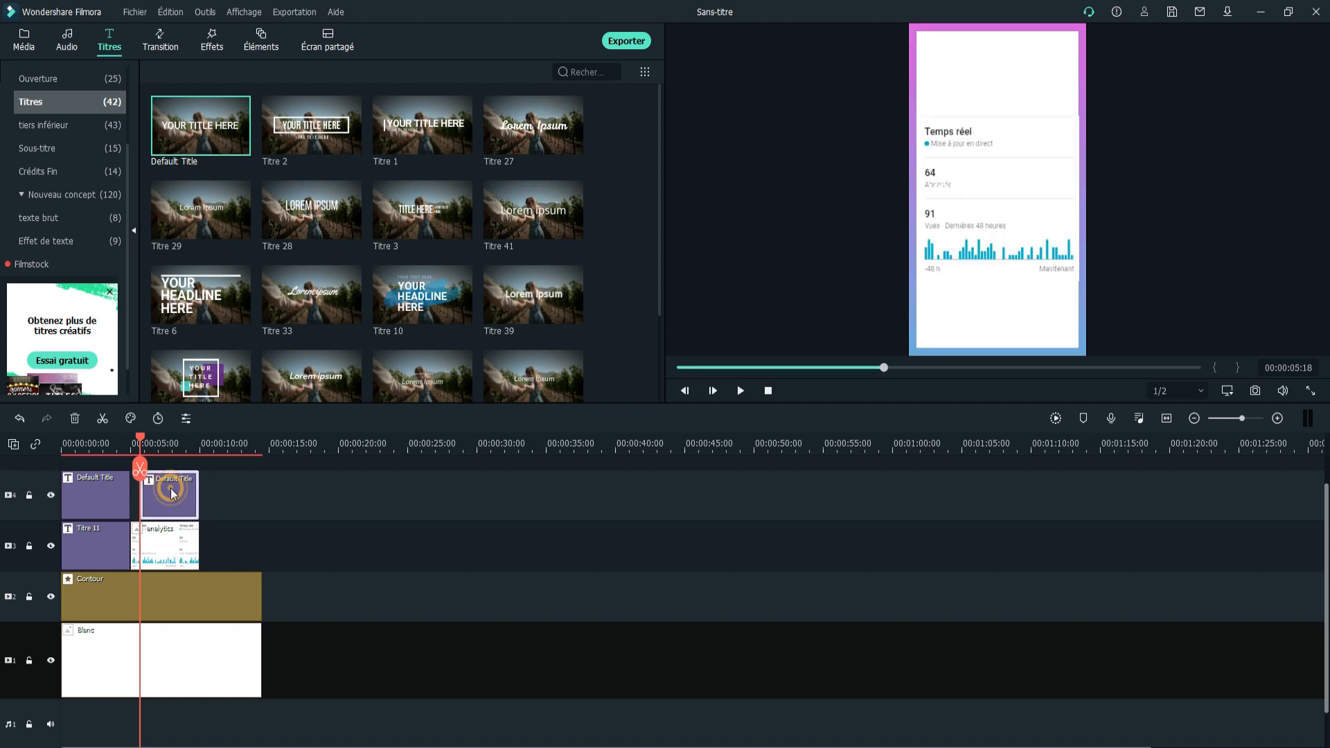
- Change the second title's text to '7:00 AM'
{"action": "double_click", "coordinate": [169, 494]}
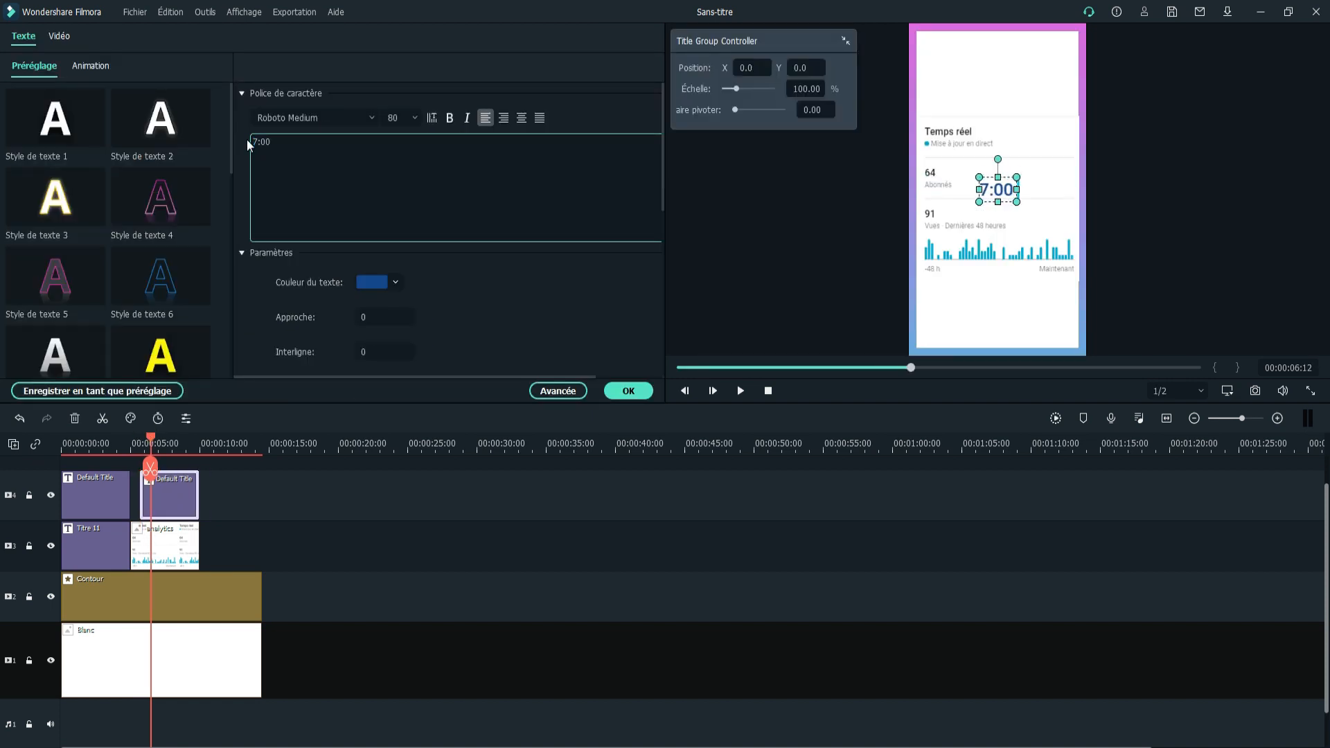
{"action": "left_click", "coordinate": [90, 66]}
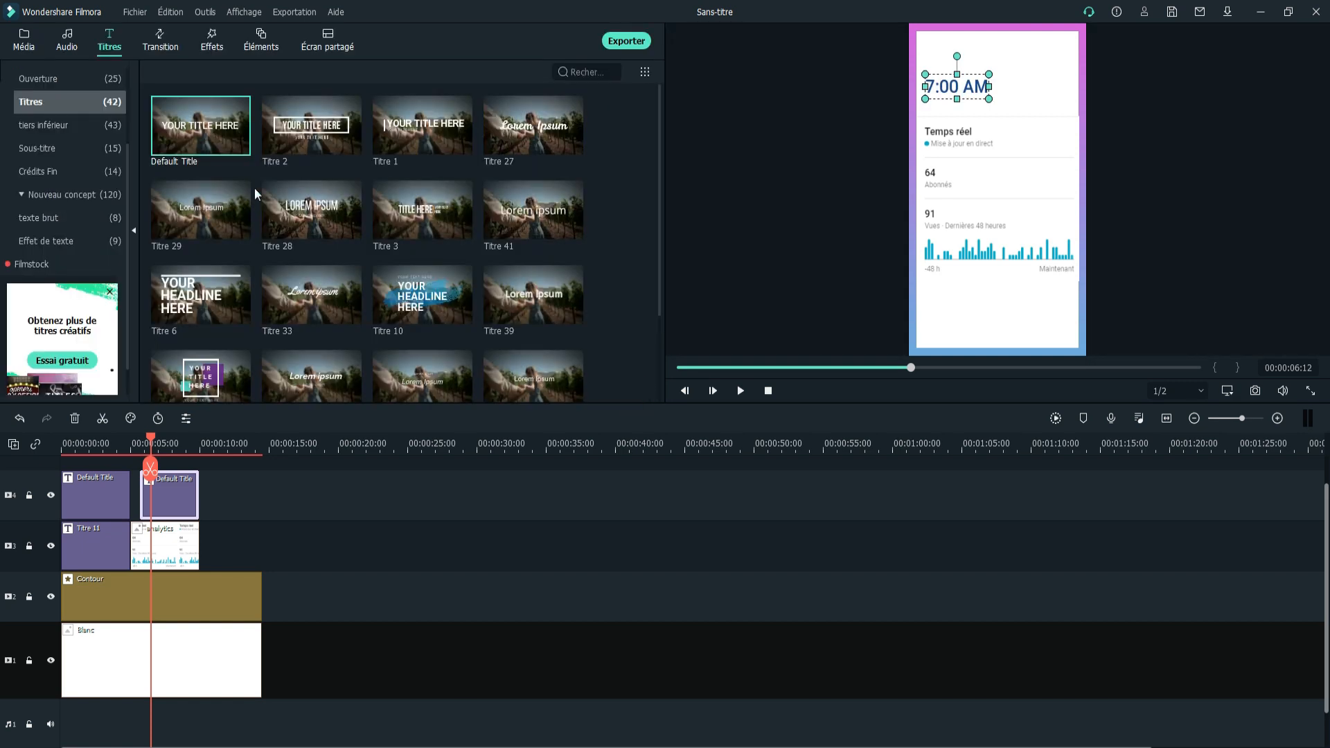
{"action": "left_click", "coordinate": [260, 39]}
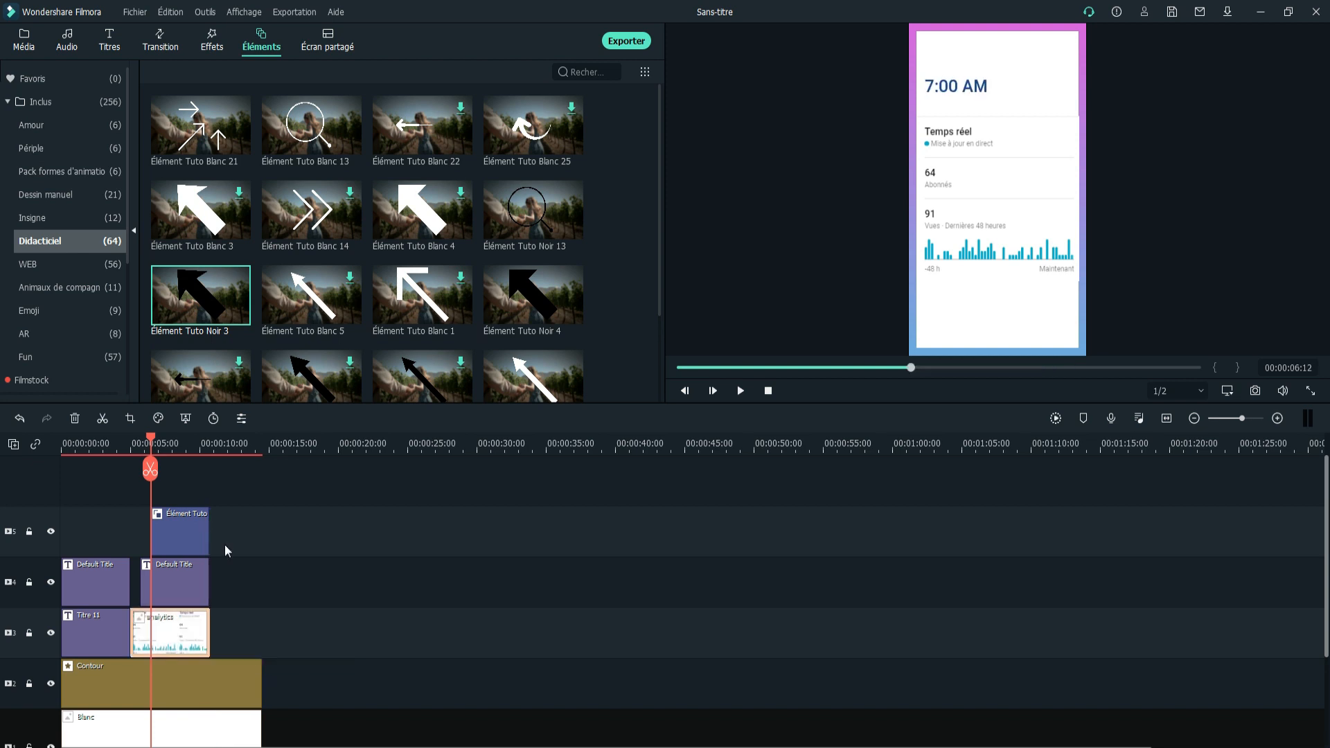
- Rewind the preview to the beginning and play the video
{"action": "left_click", "coordinate": [742, 391]}
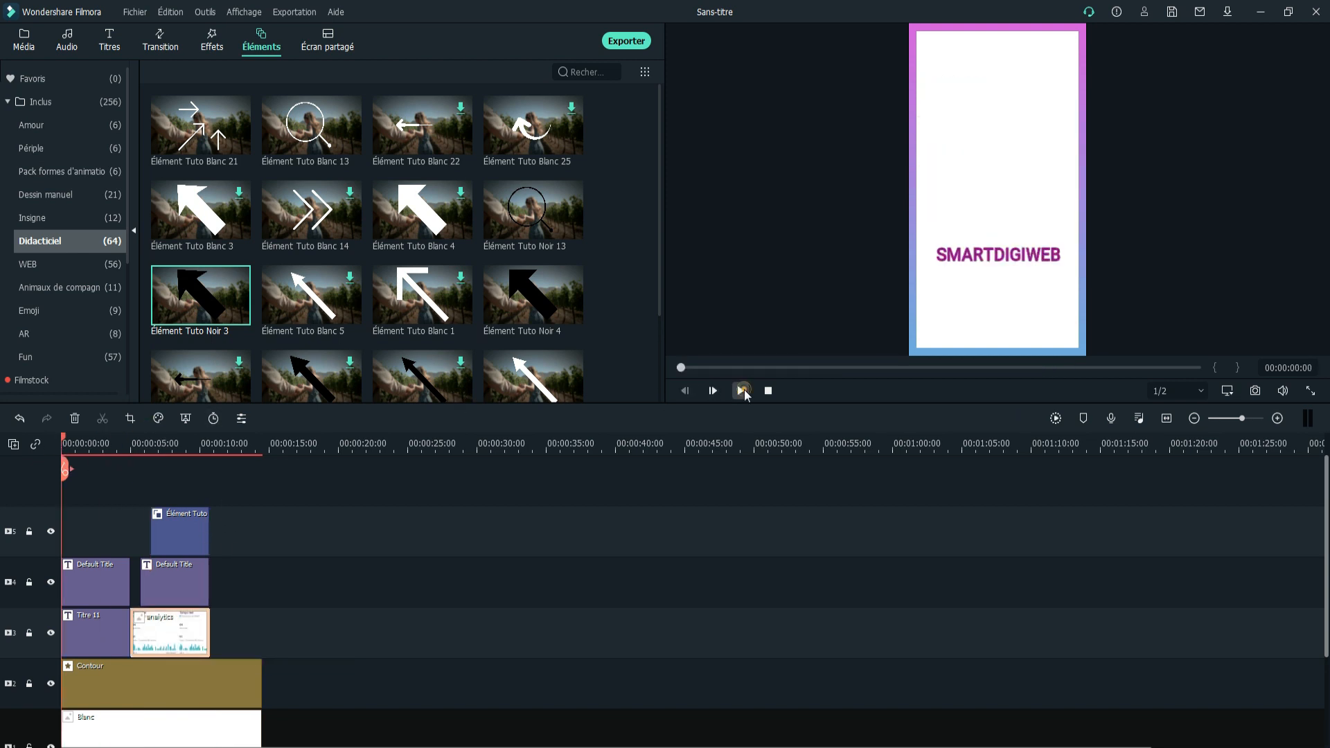
{"action": "left_click", "coordinate": [742, 391]}
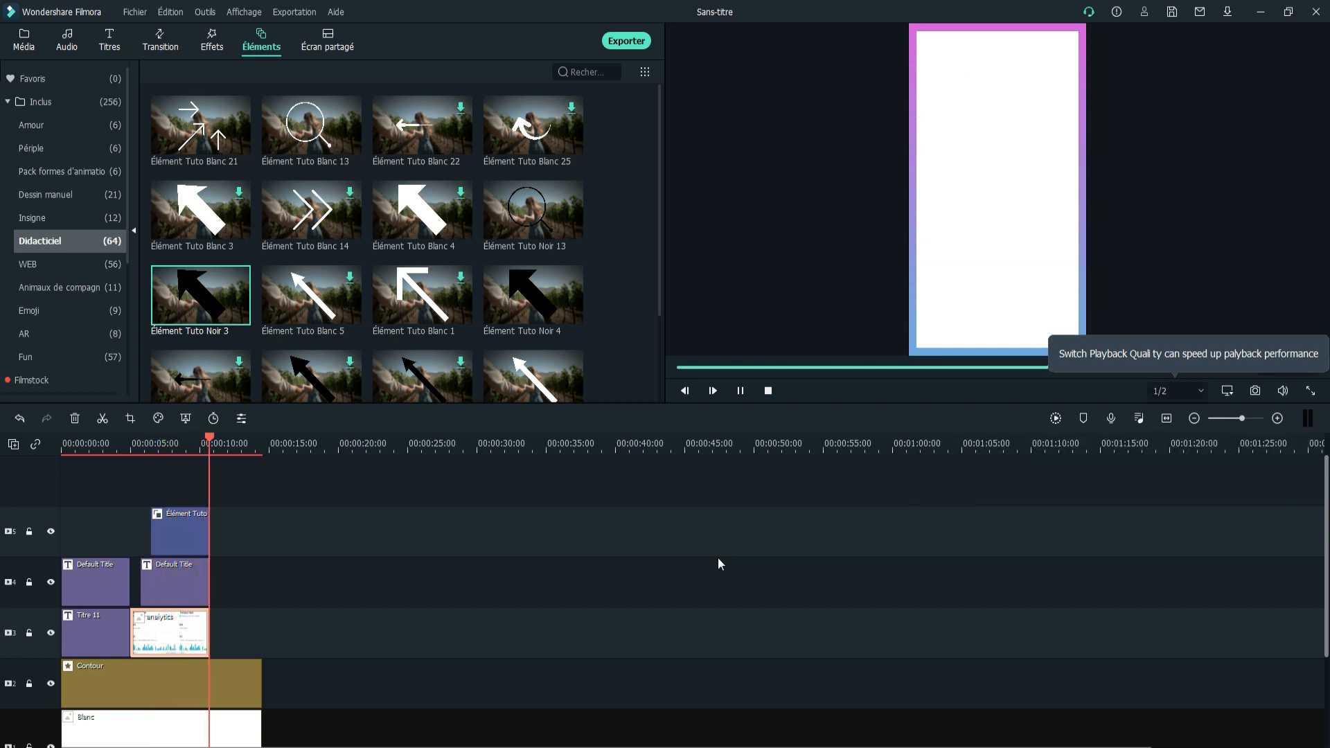
{"action": "left_click", "coordinate": [741, 390]}
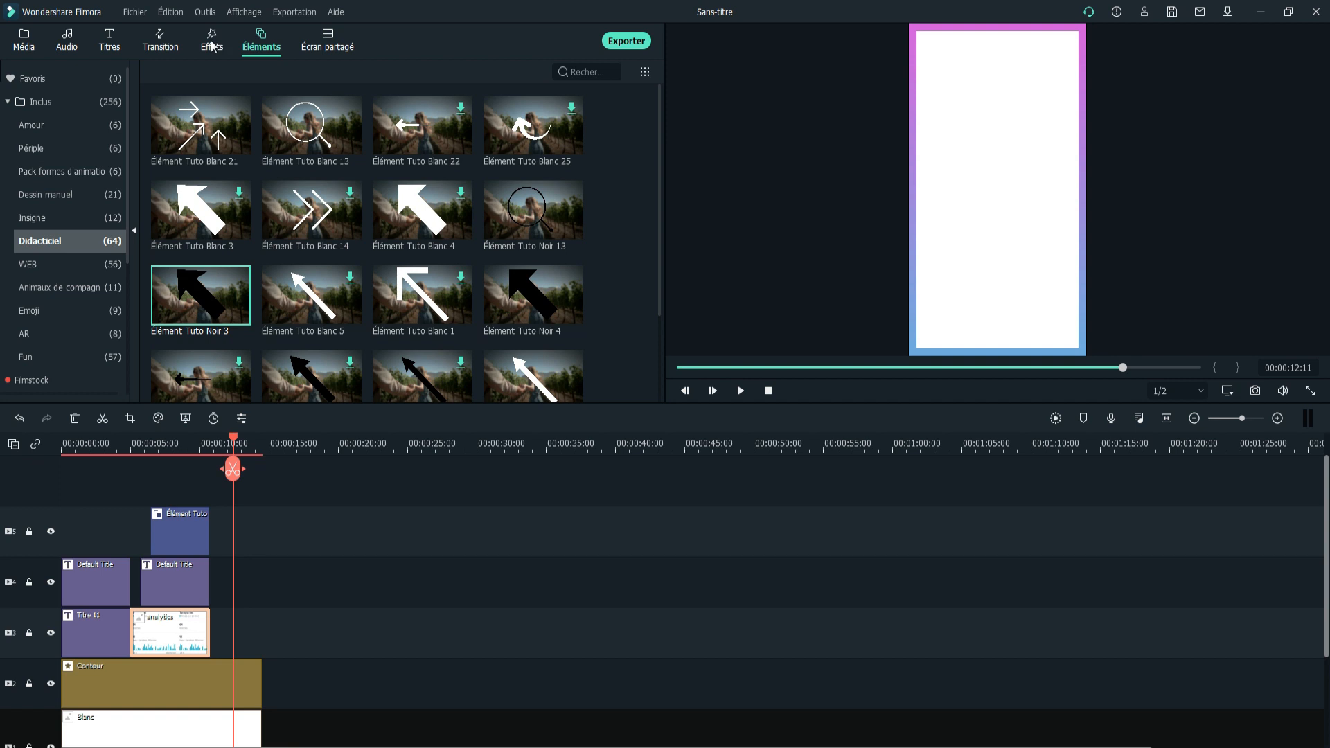
- Browse the Emoji elements, then open the Effet Sonore audio library
{"action": "left_click", "coordinate": [30, 313]}
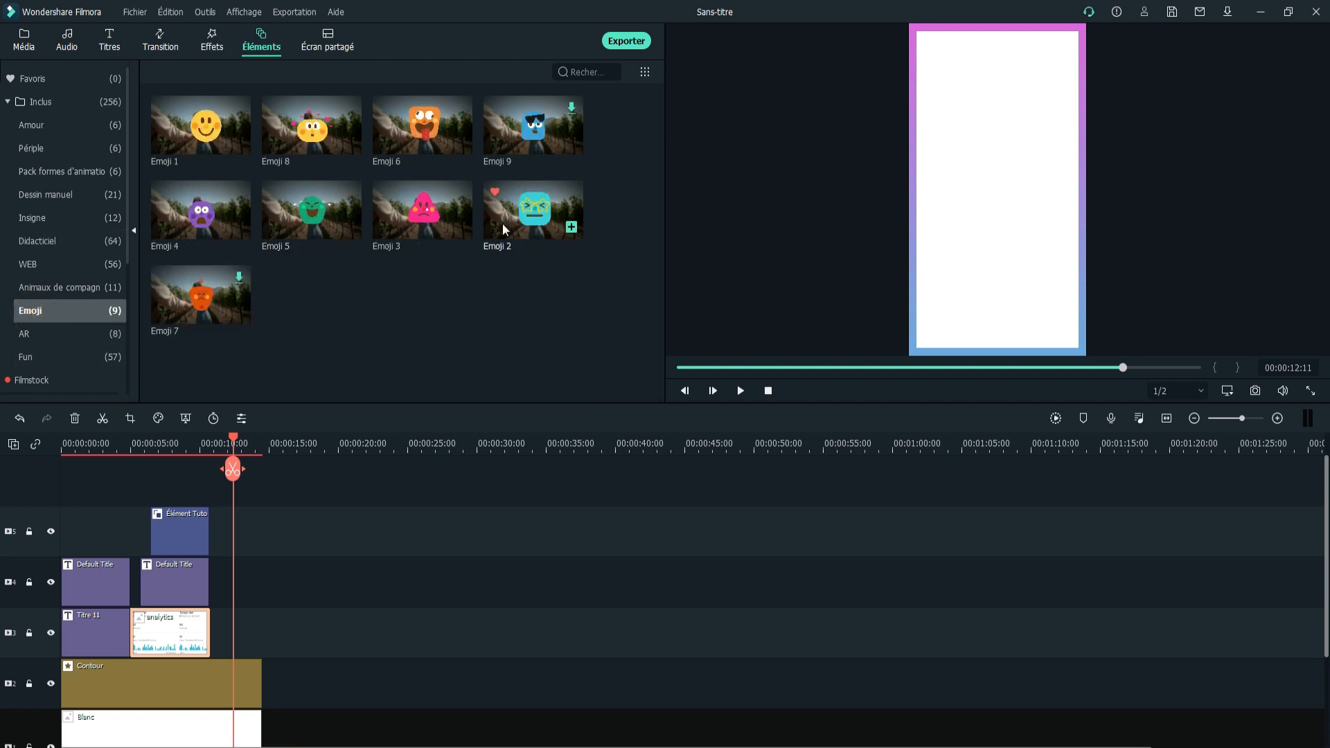
{"action": "mouse_move", "coordinate": [298, 389]}
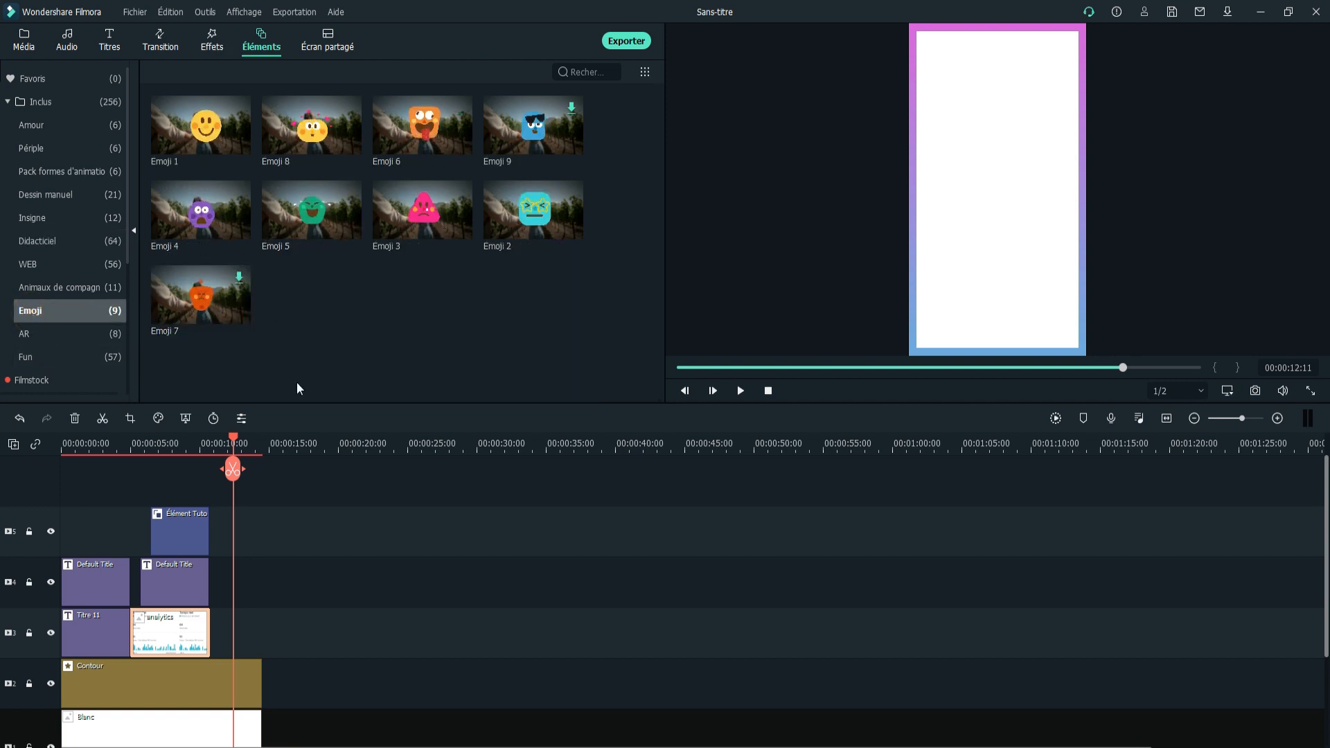
{"action": "left_click", "coordinate": [65, 39]}
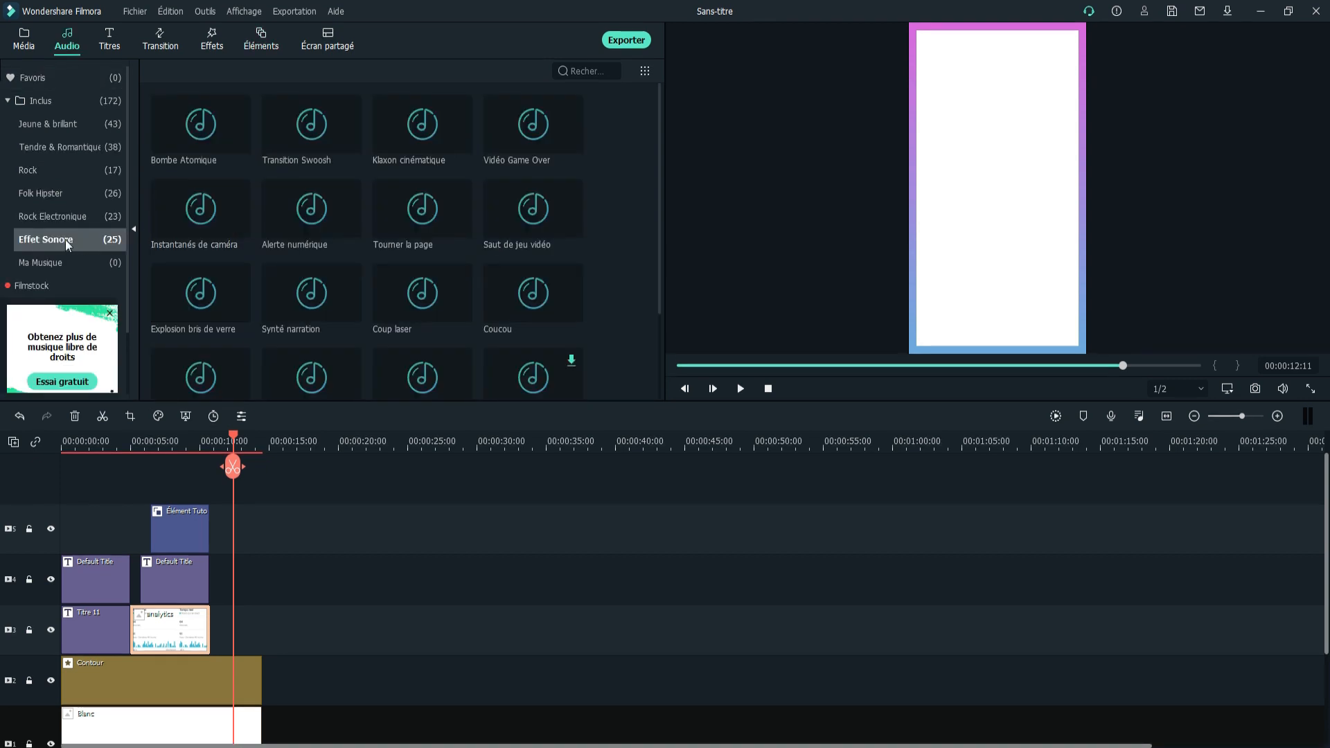